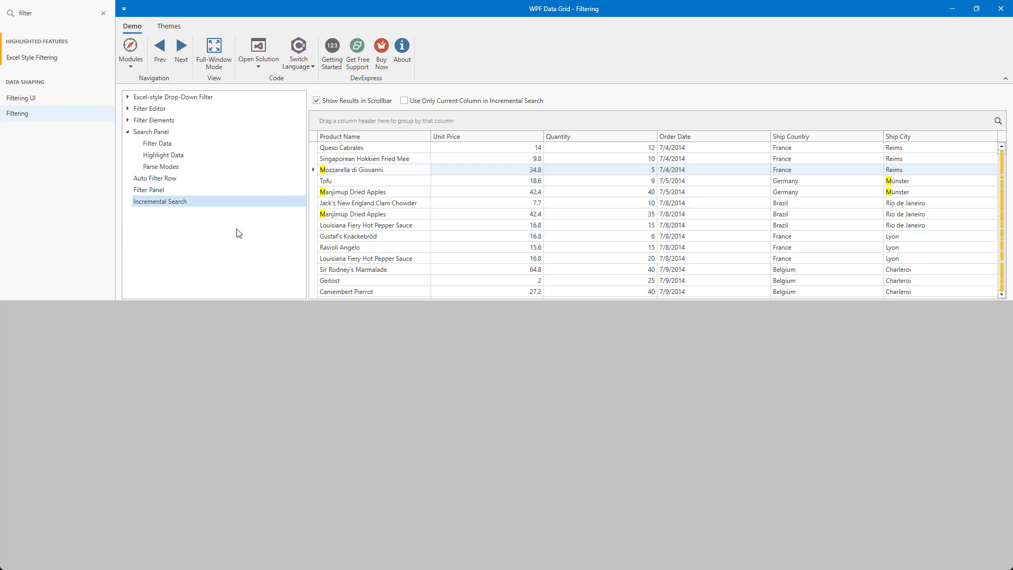
mouse_move(242, 230)
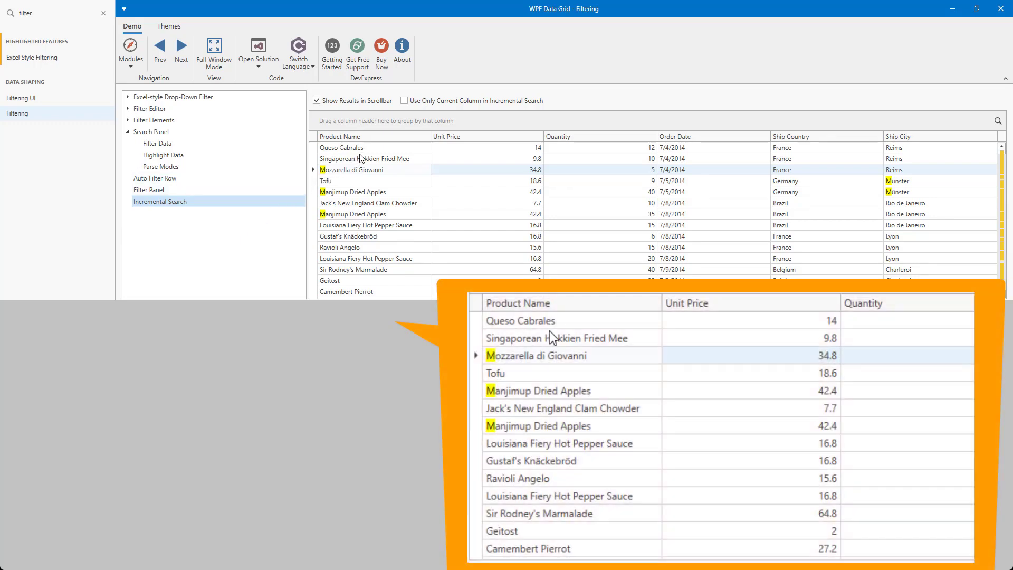
mouse_move(561, 330)
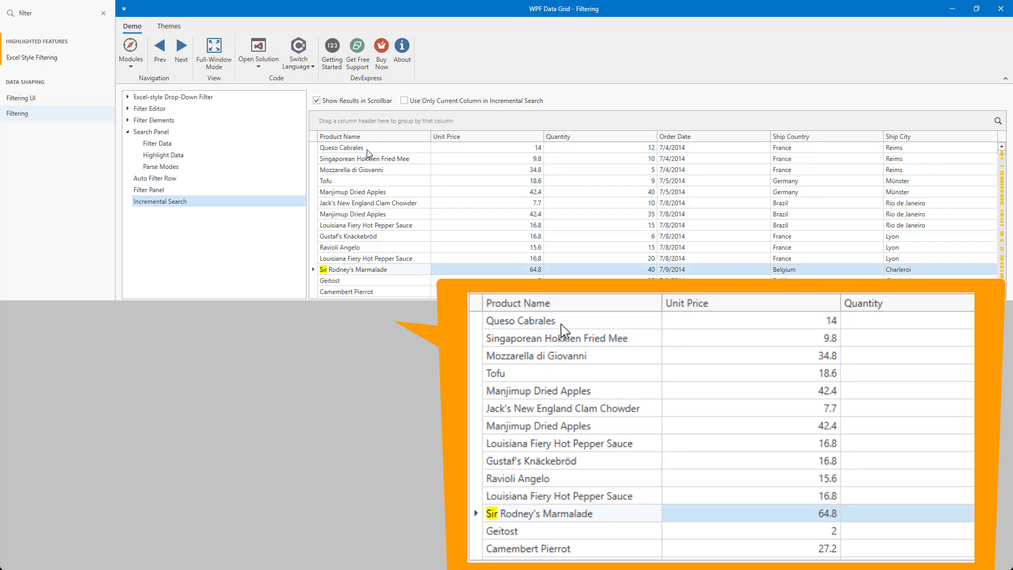
mouse_move(588, 370)
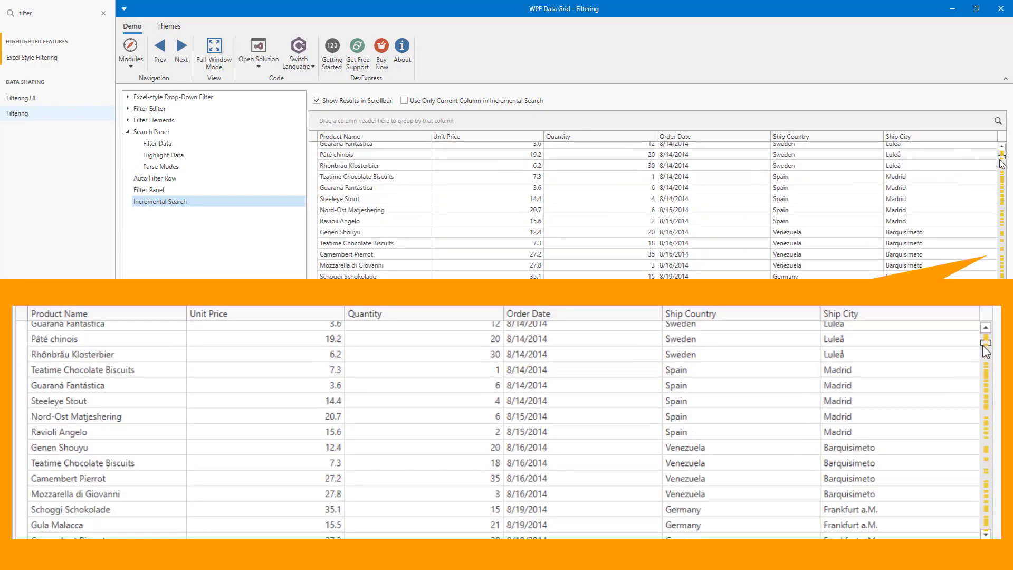
Step: Scroll the orders grid down past the match markers to browse further search results
left_click_drag(1001, 160, 1000, 173)
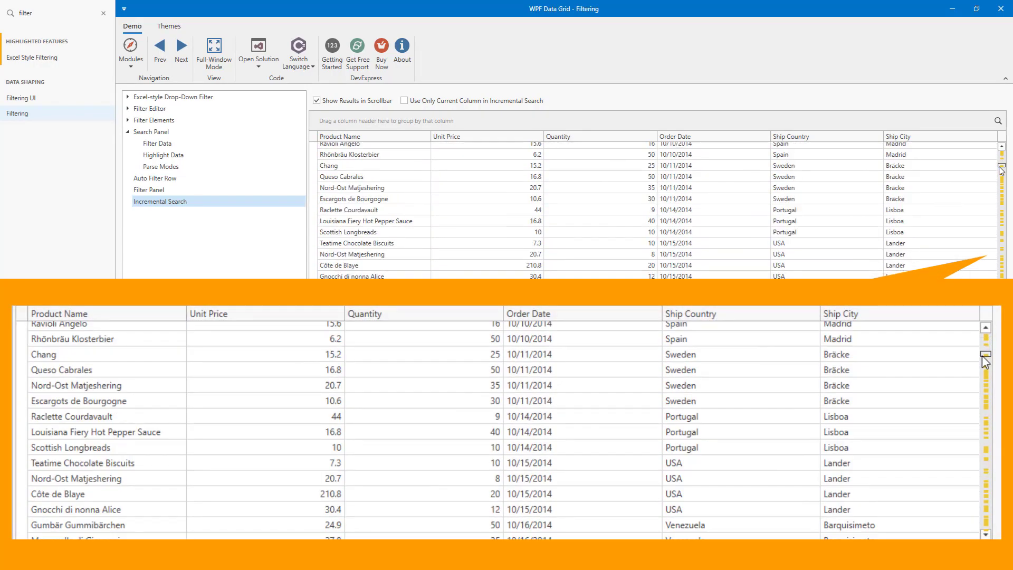
scroll("down", 3)
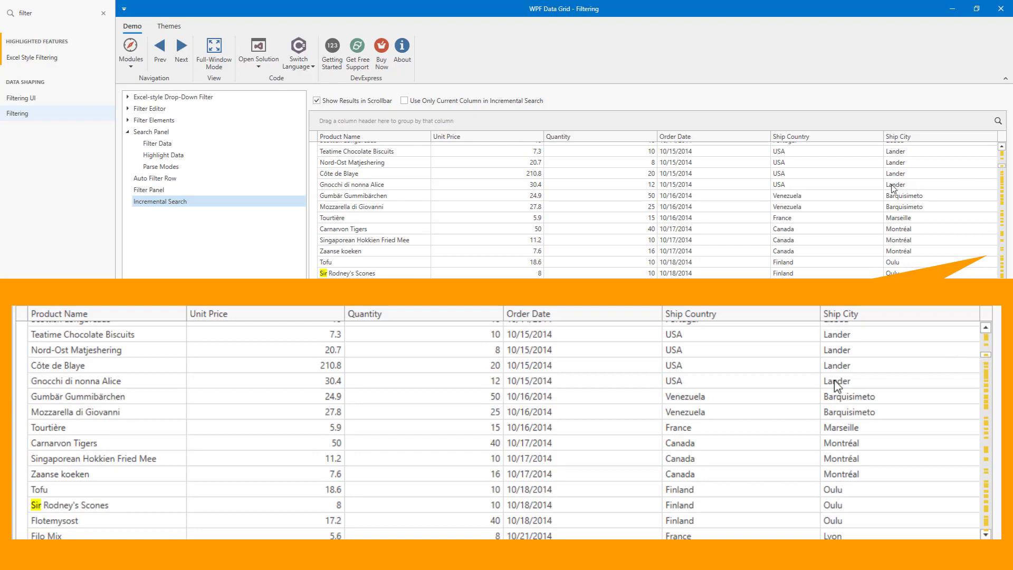
scroll("down", 3)
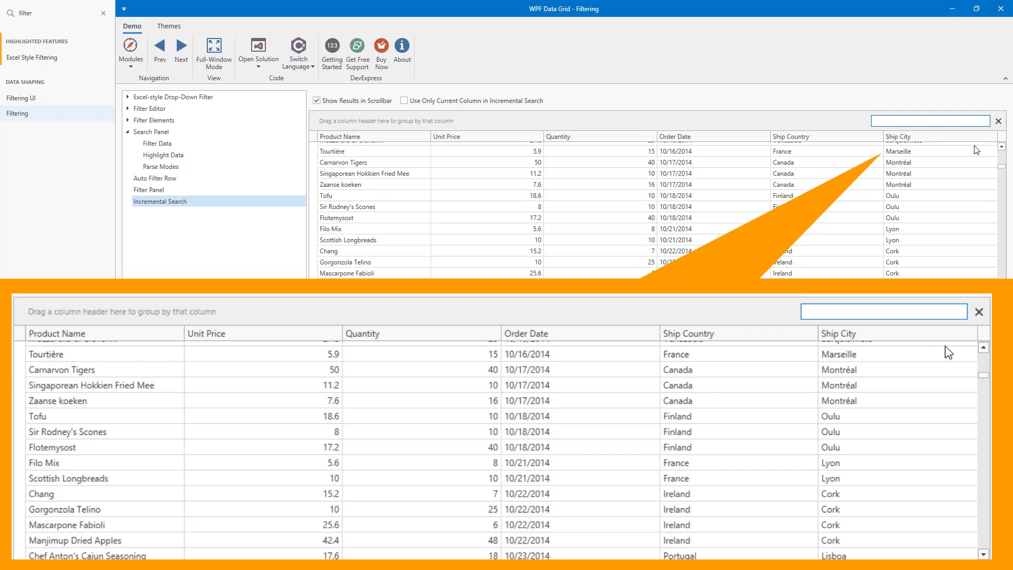
Step: Search the grid for 'sir lander', highlighting Sir in products and Lander in ship cities
type("sir")
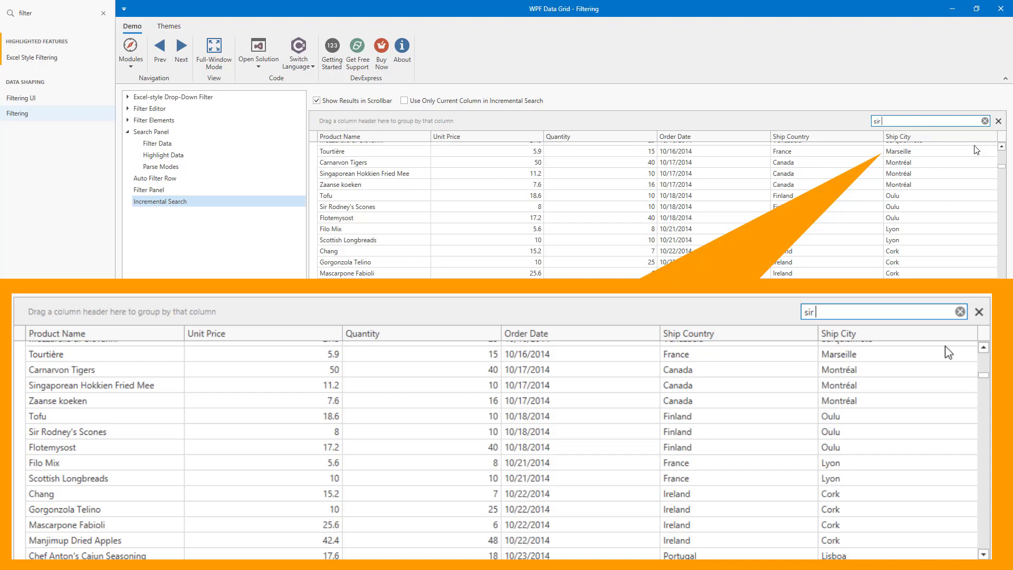
type("lander")
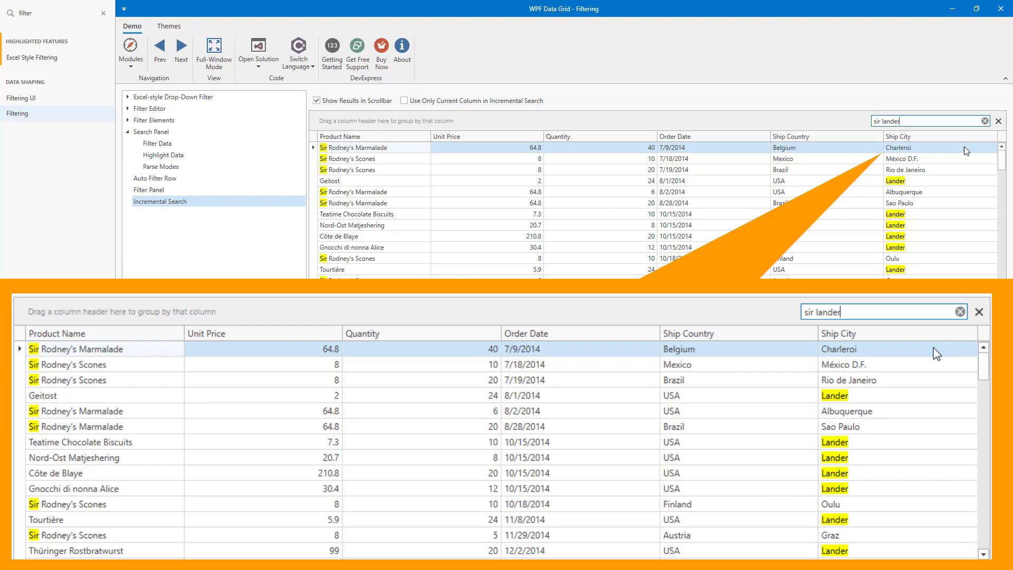
mouse_move(648, 388)
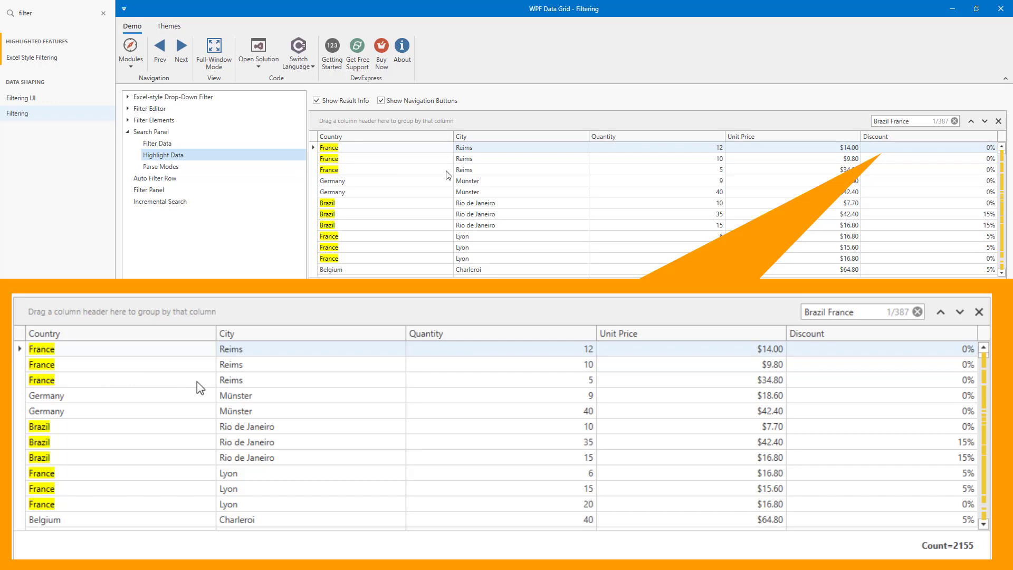
mouse_move(462, 386)
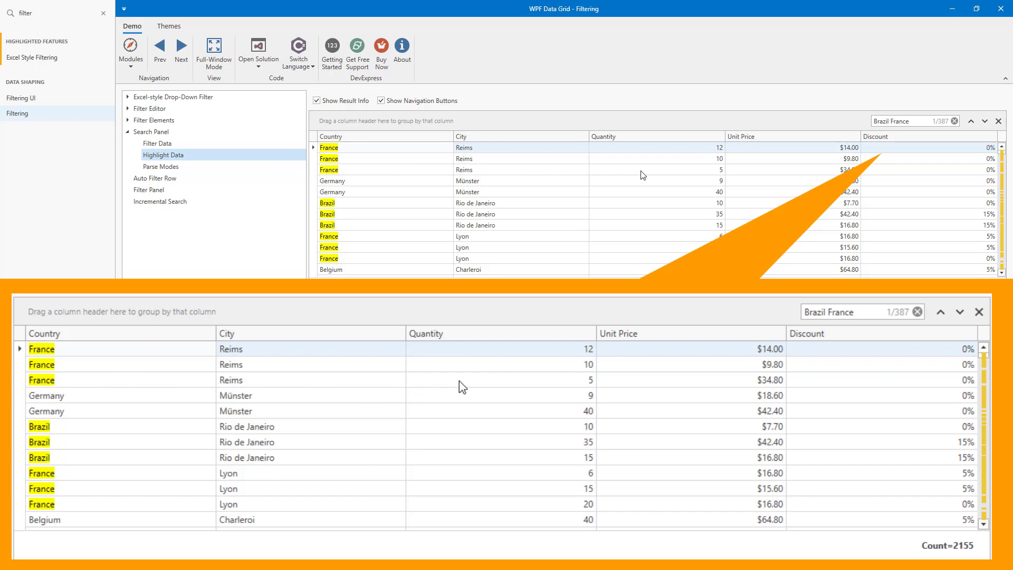
mouse_move(940, 312)
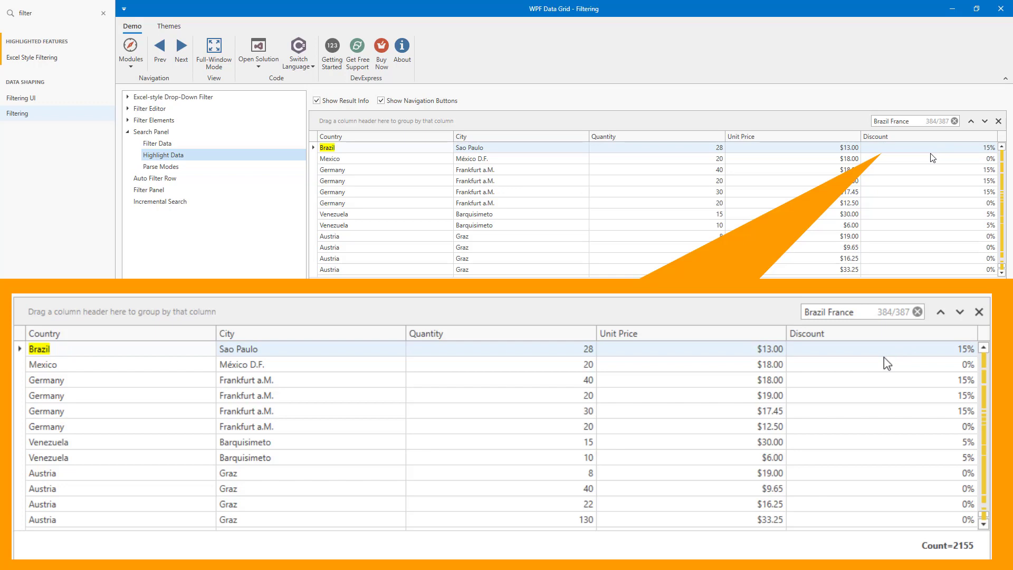
mouse_move(529, 432)
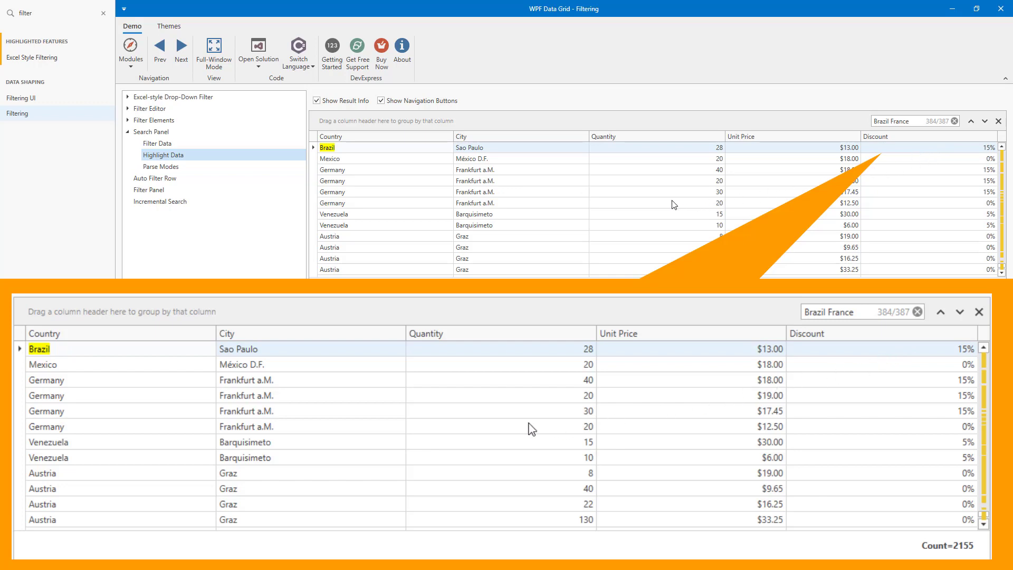
mouse_move(361, 428)
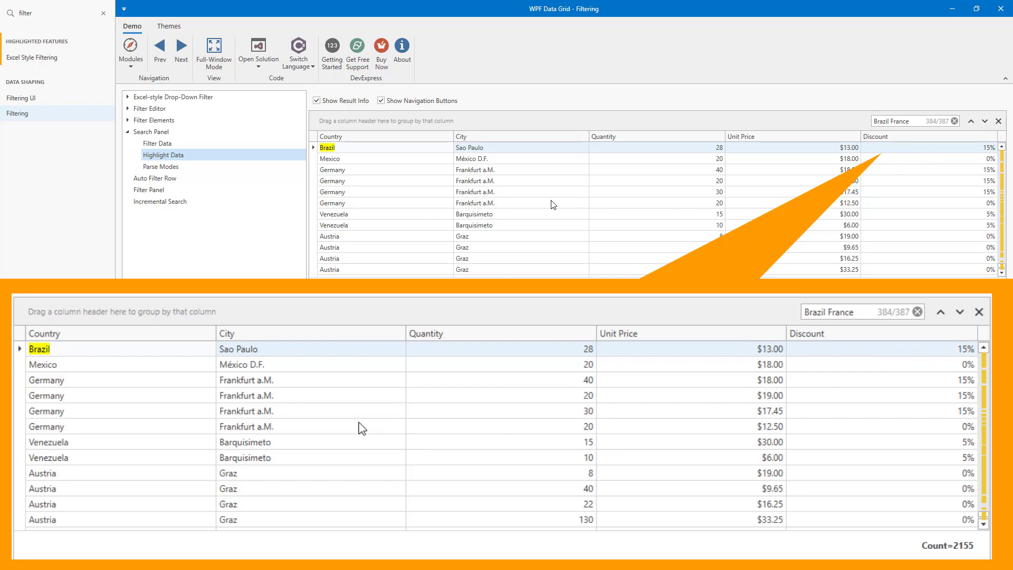
mouse_move(84, 418)
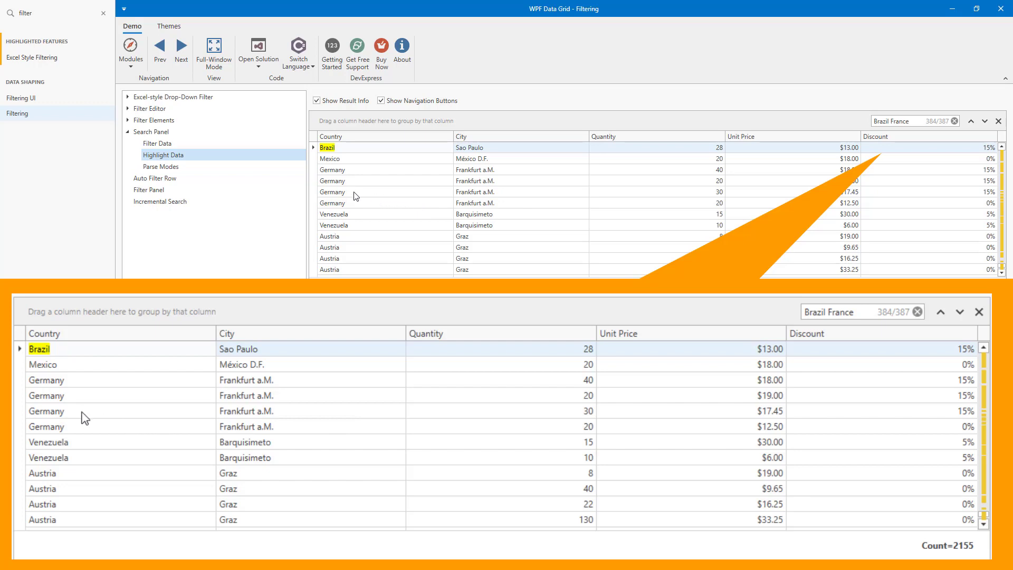
mouse_move(283, 185)
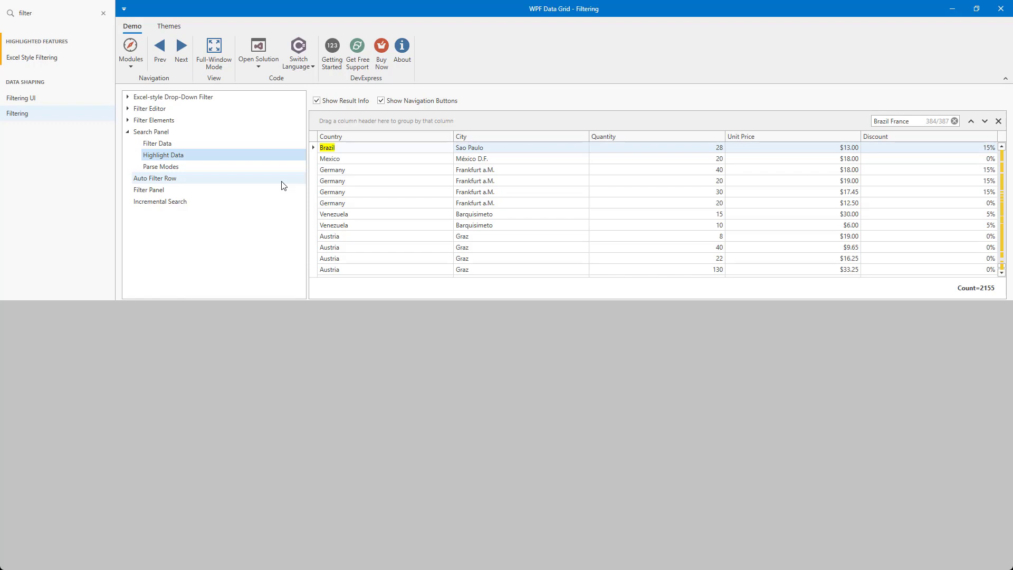
Step: In the Auto Filter Row example, keep only Below Normal priority messages not sent to Tom Hamlett
left_click(155, 177)
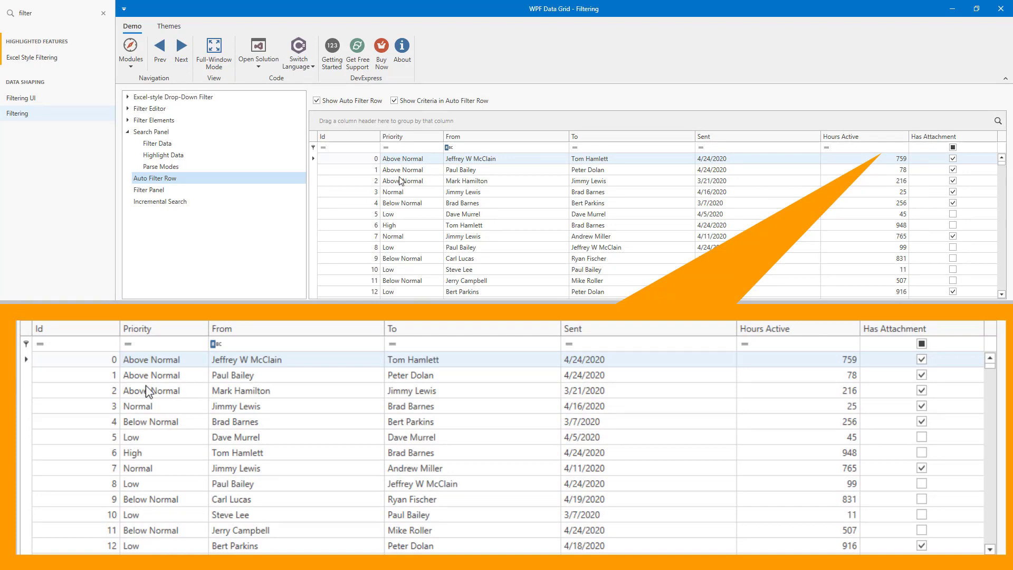
mouse_move(160, 363)
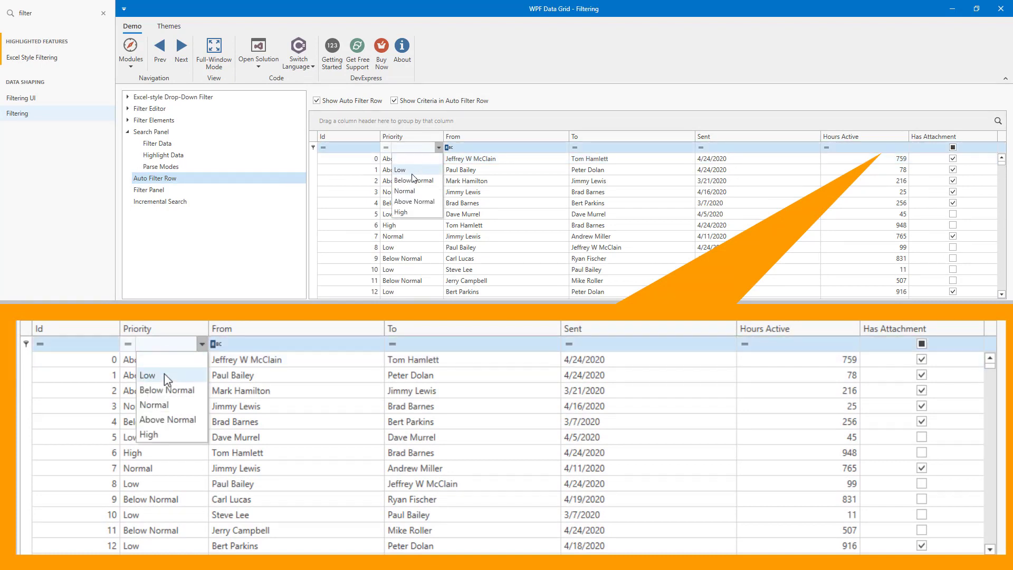
left_click(166, 390)
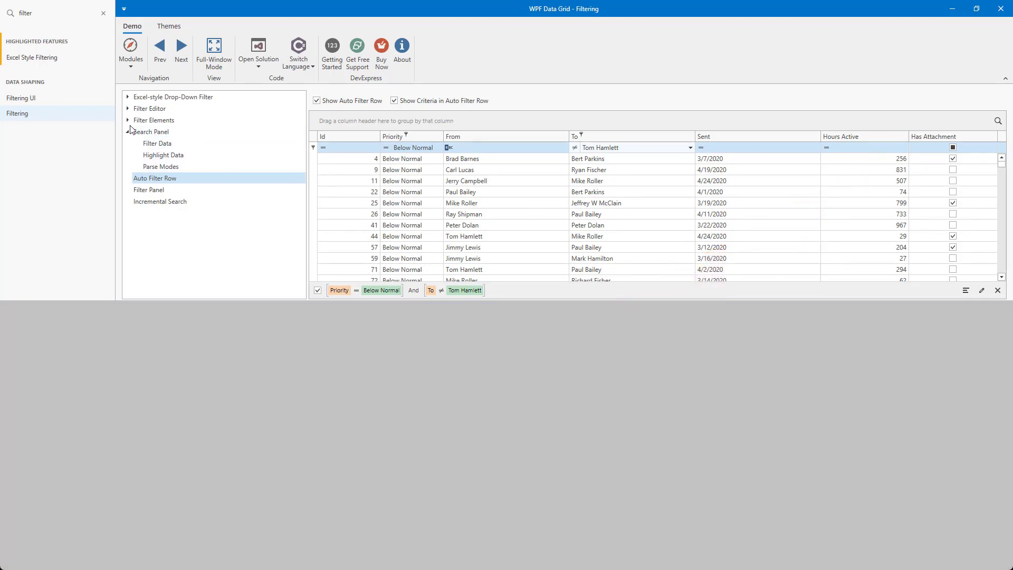
scroll("down", 3)
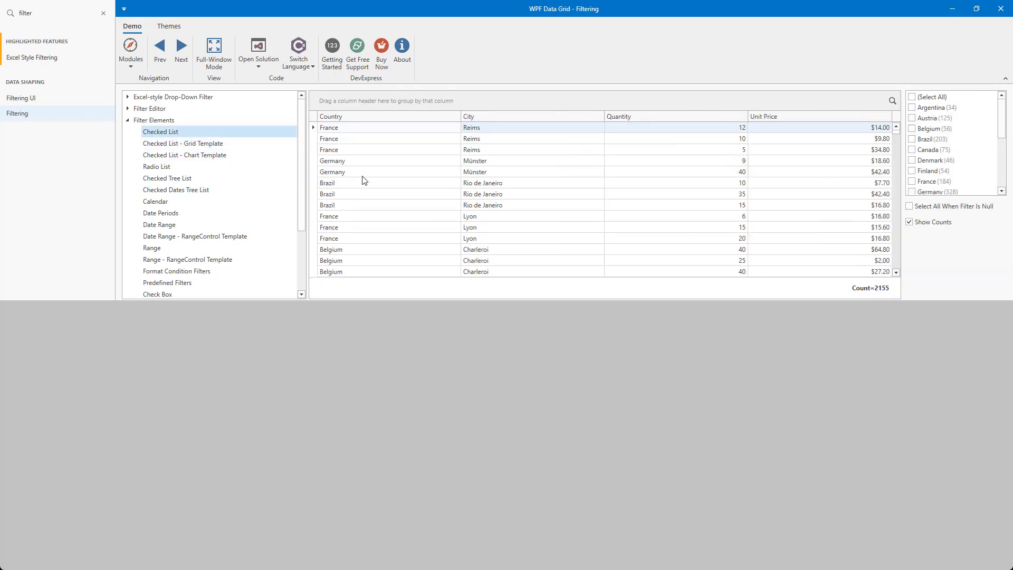
mouse_move(521, 197)
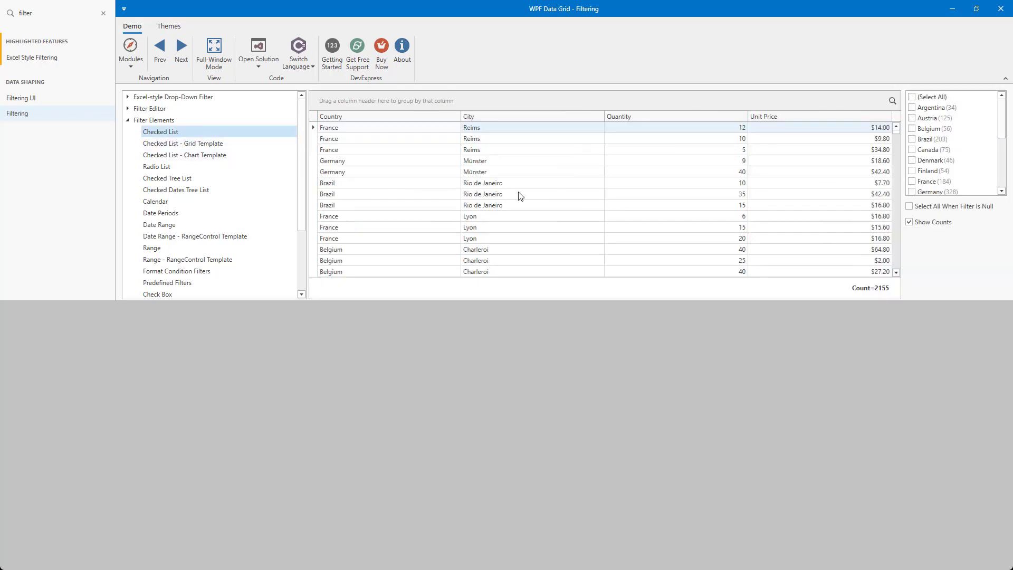
Step: Tick Finland, Denmark, Norway and Poland in the Country checklist, leaving 132 rows
left_click(213, 48)
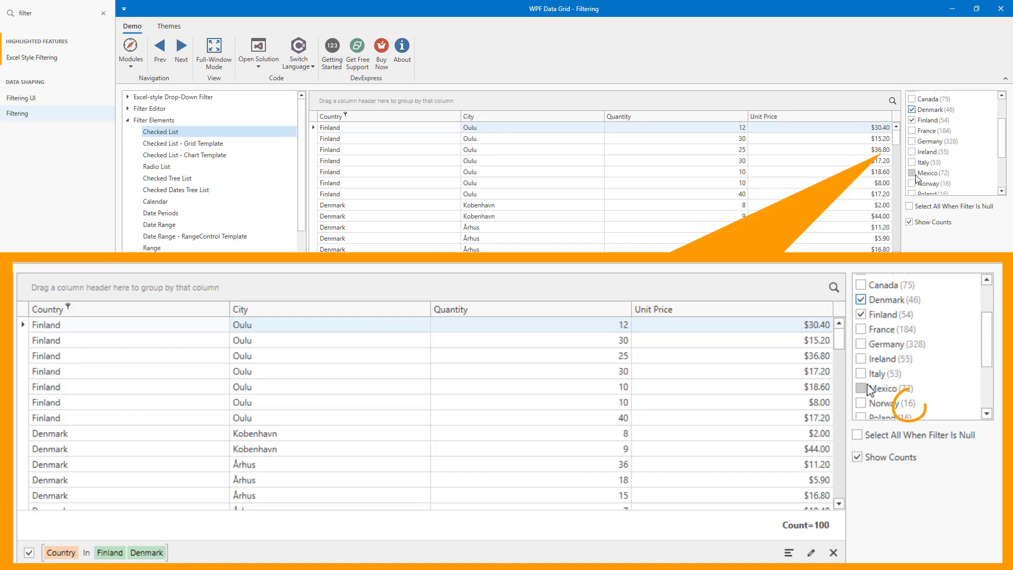
left_click(859, 403)
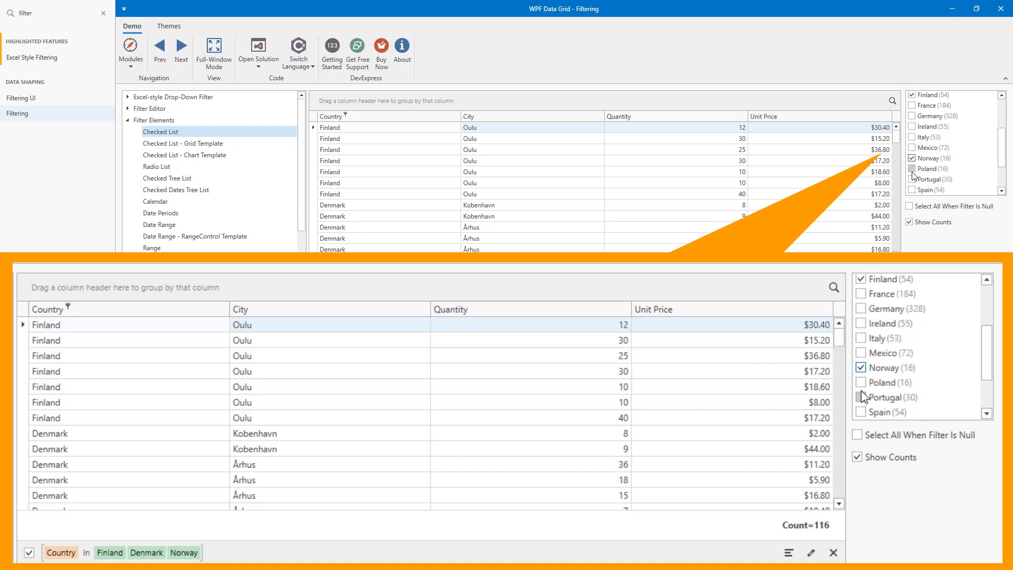
left_click(861, 382)
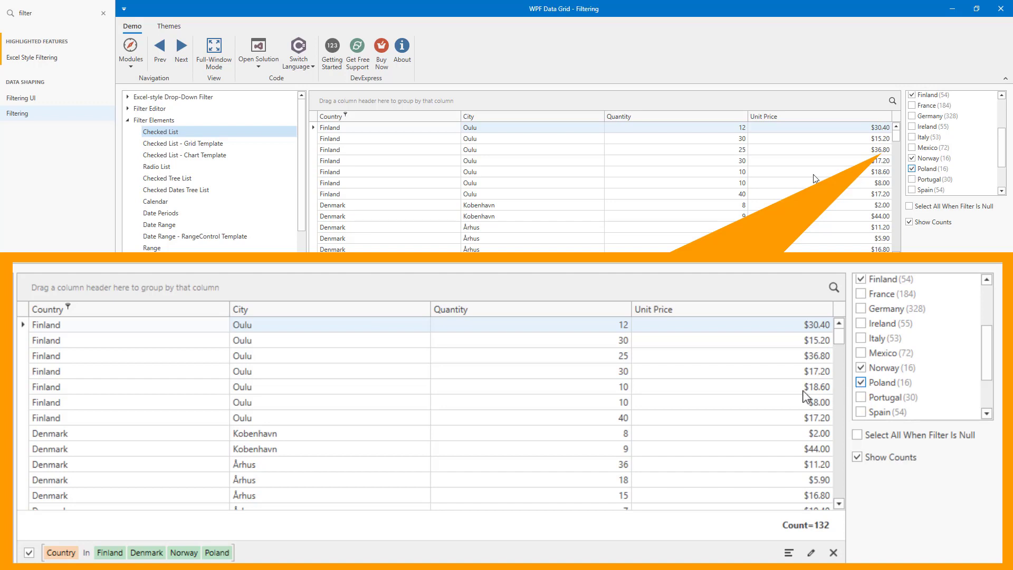
mouse_move(441, 384)
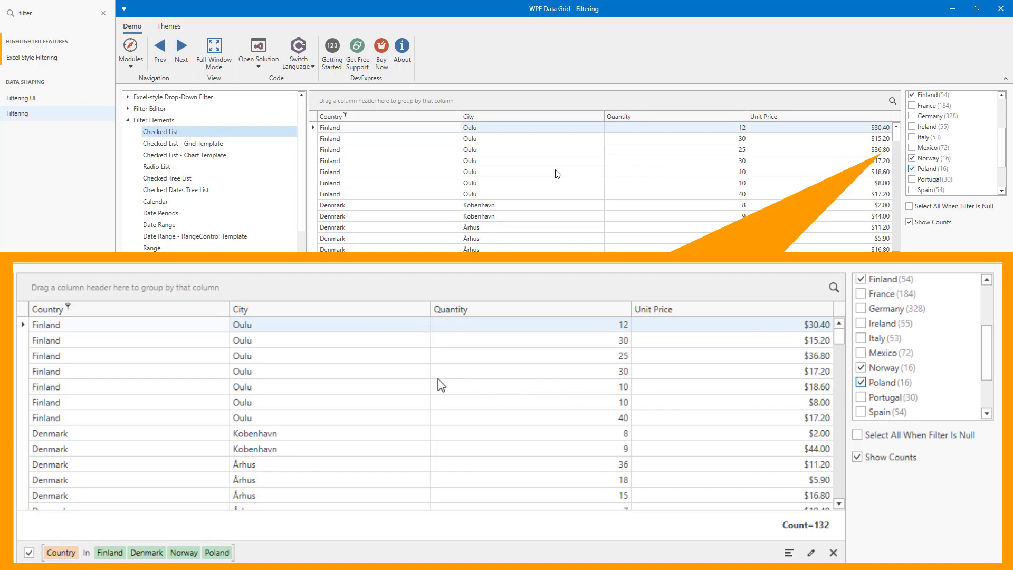
mouse_move(272, 179)
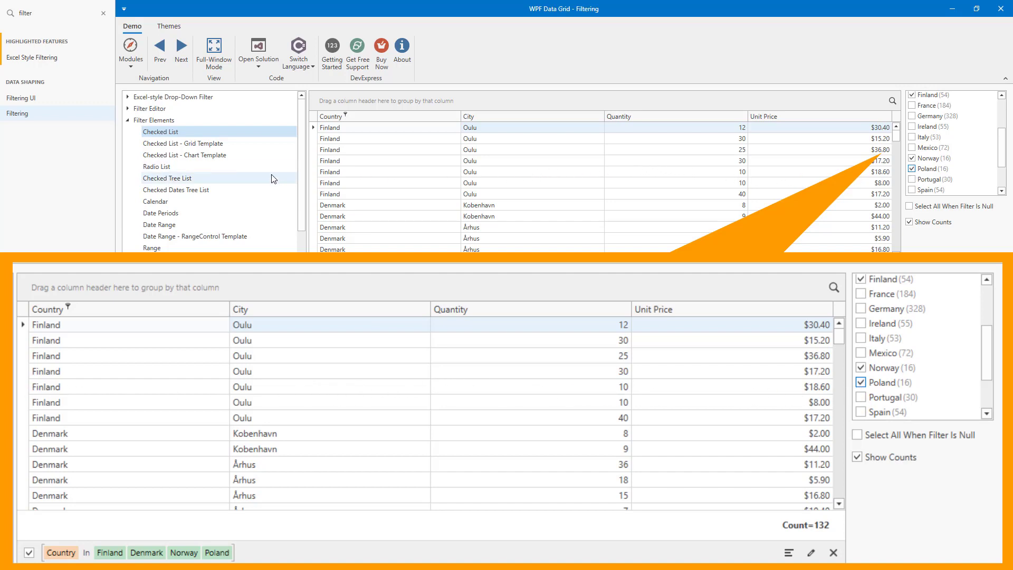
Step: Filter City to Aachen and Århus in the Checked Tree List example, leaving 41 rows
left_click(167, 177)
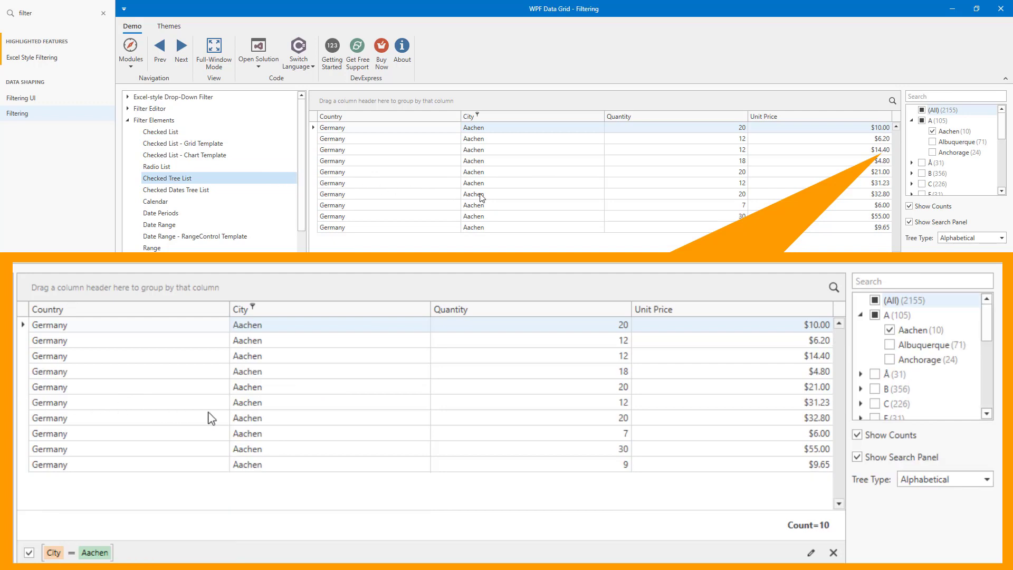
mouse_move(557, 440)
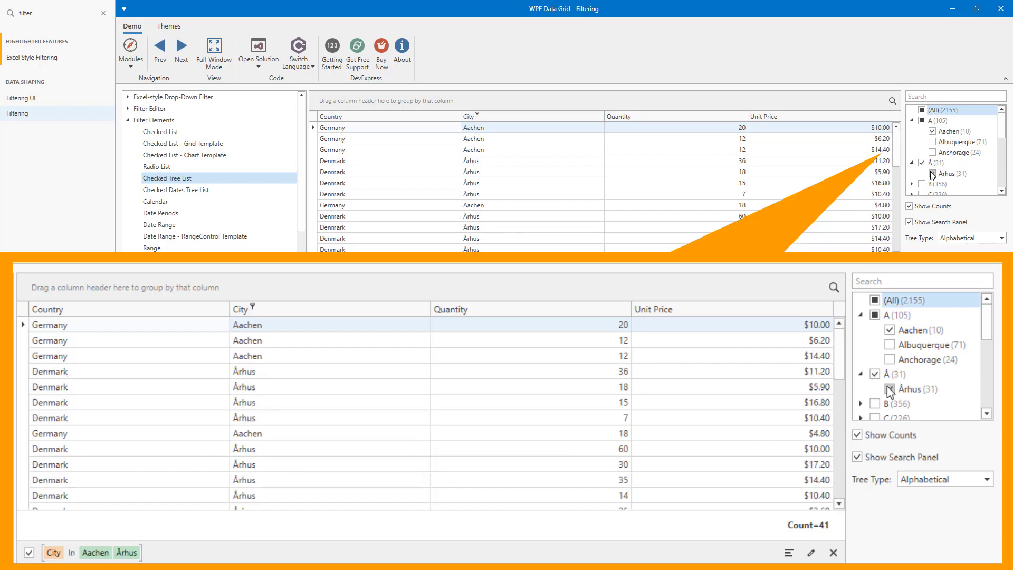
mouse_move(652, 396)
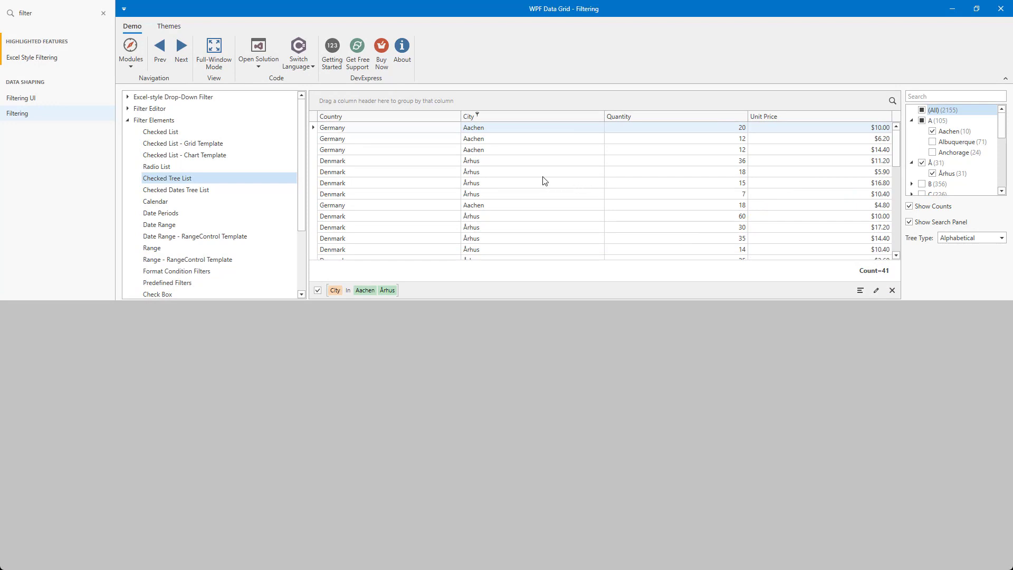
mouse_move(131, 81)
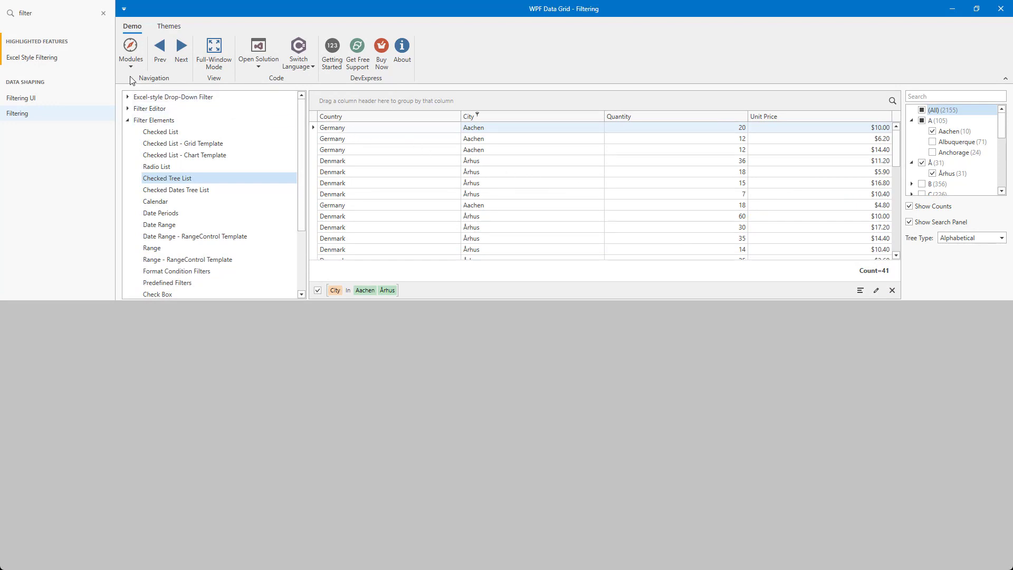
left_click(26, 57)
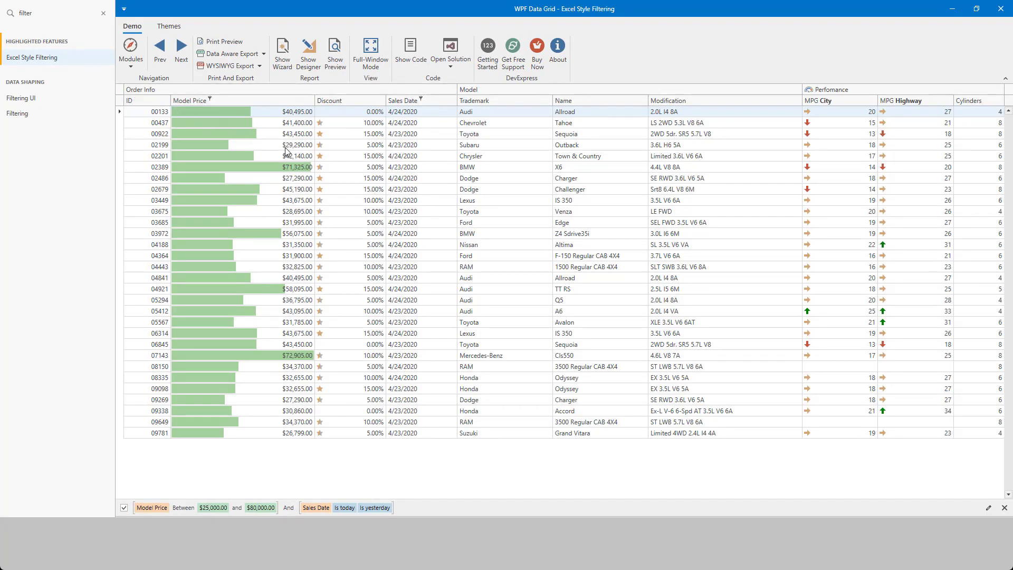
mouse_move(400, 147)
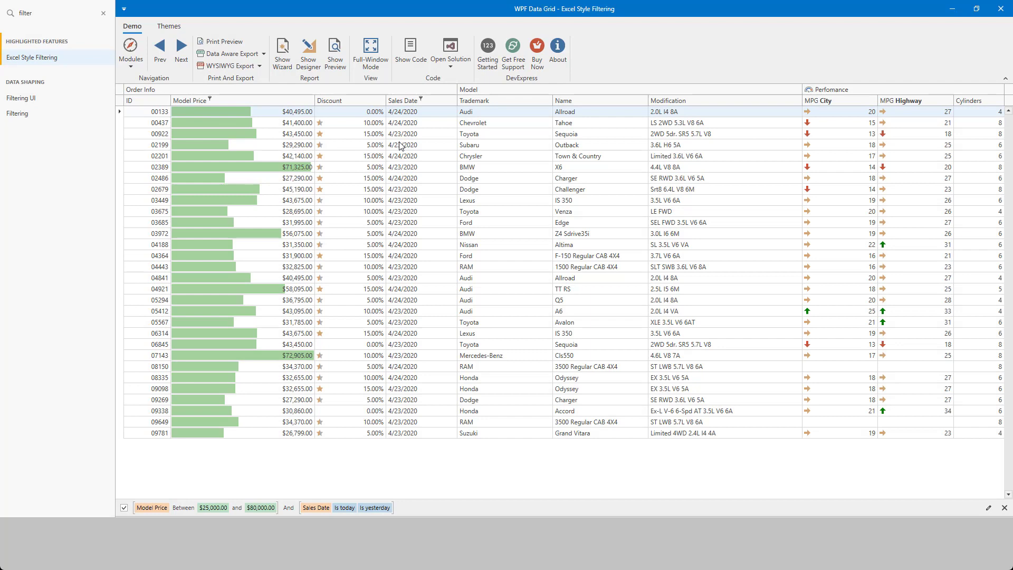
mouse_move(423, 129)
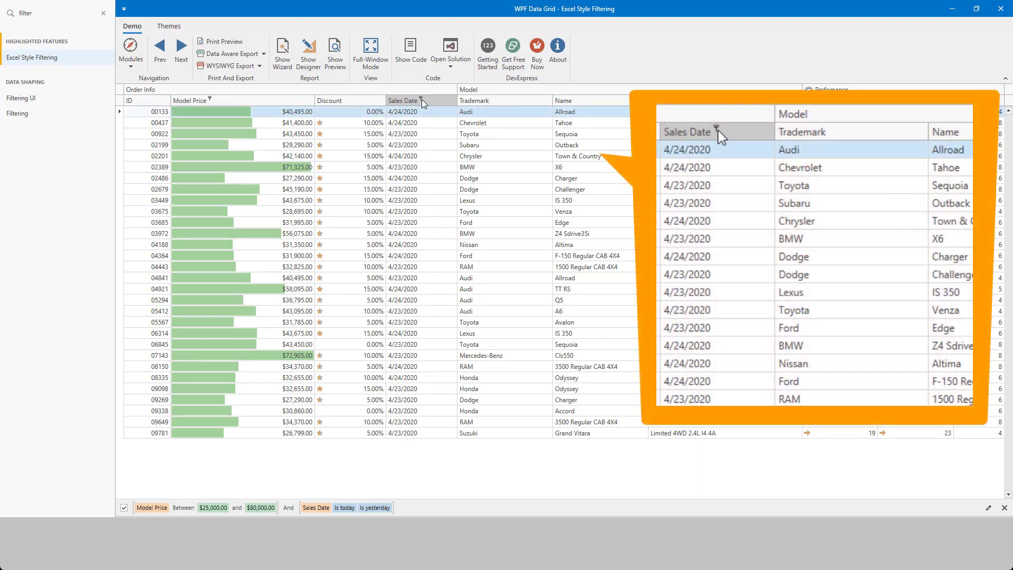
Step: Apply a Top 10 Items rule to the Sales Date column, leaving four rows
left_click(421, 100)
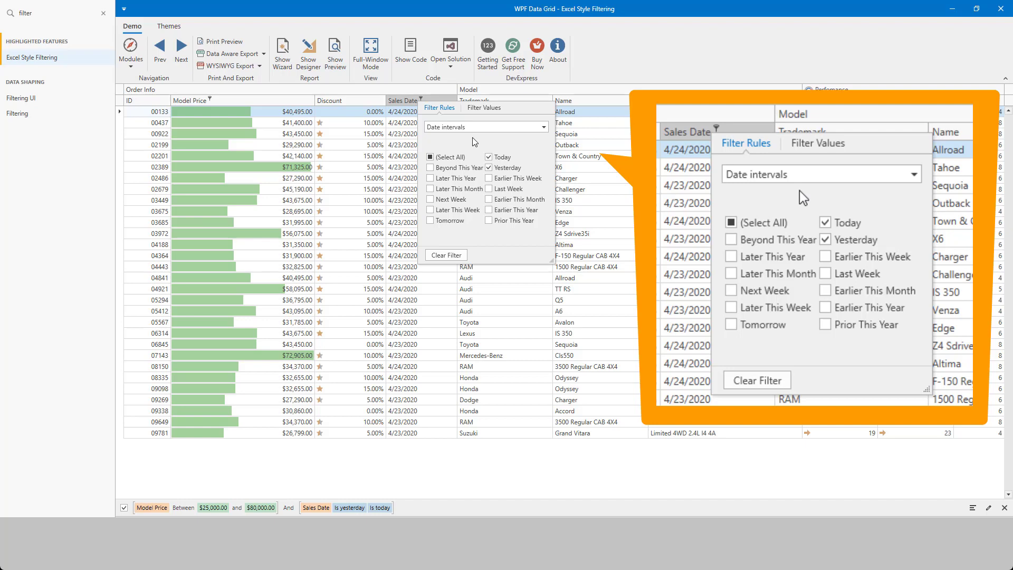
mouse_move(825, 256)
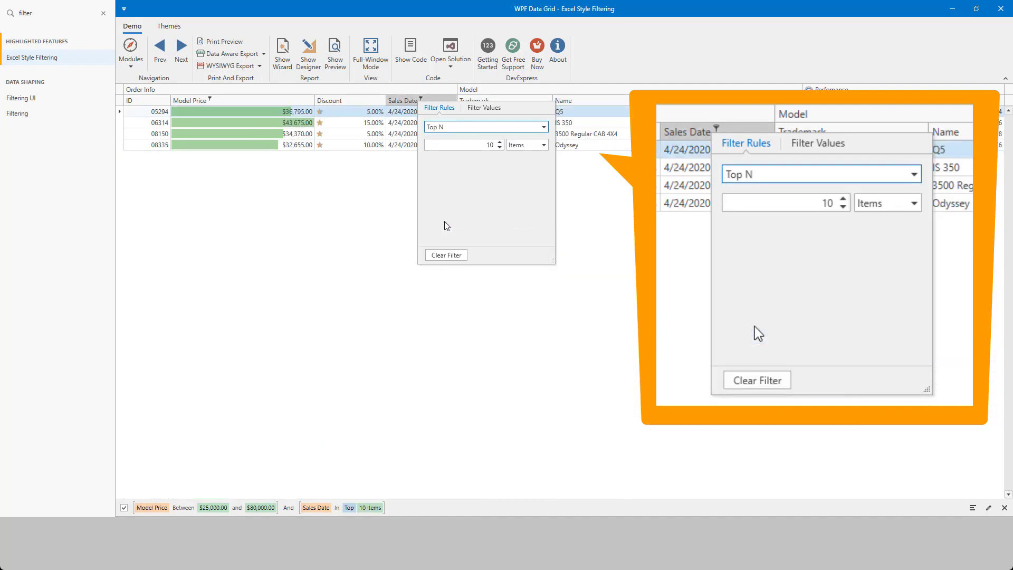
mouse_move(813, 170)
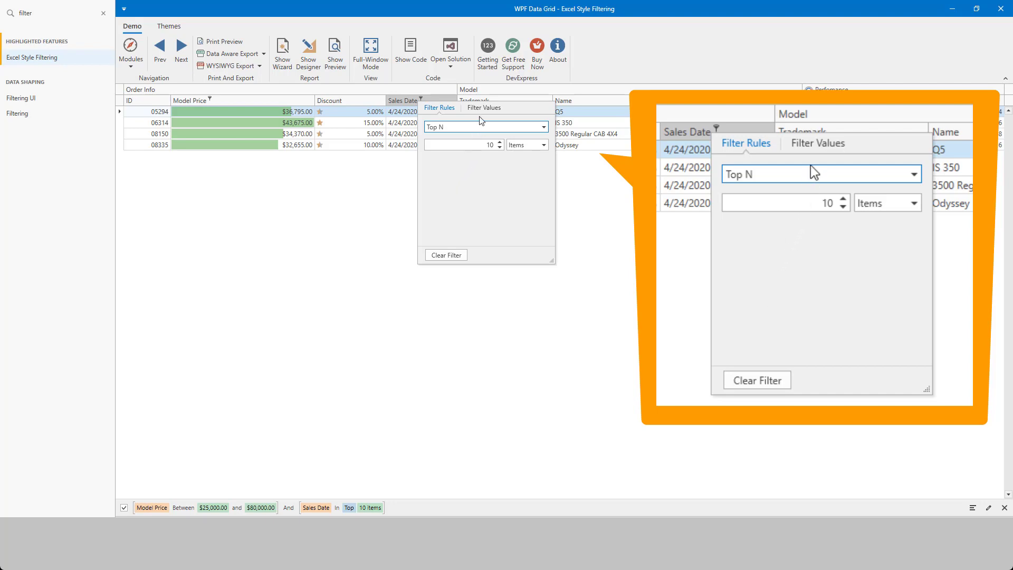
Step: Filter Sales Date values to early 2020, between 1/1/2020 and 2/2/2020
left_click(483, 107)
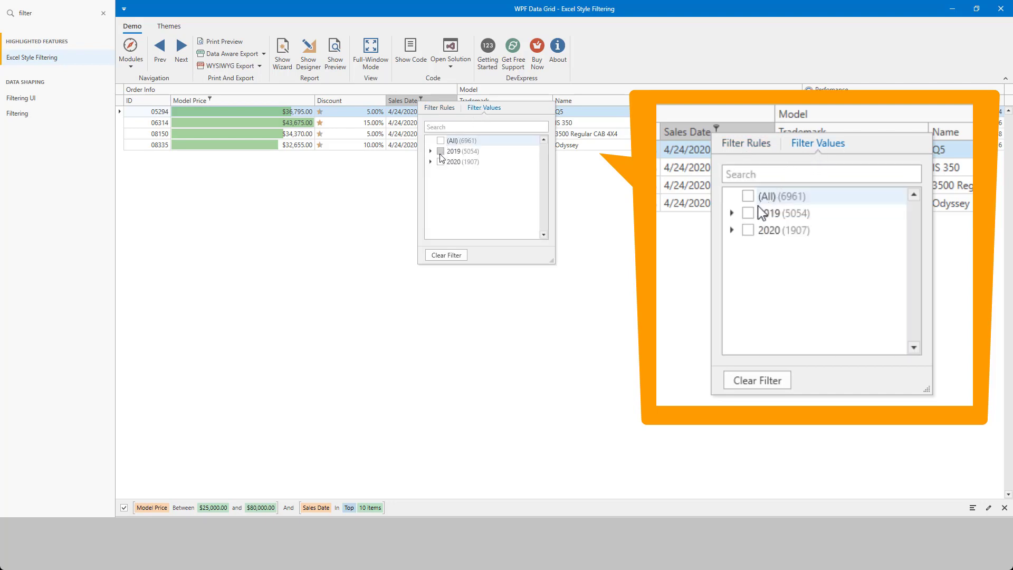
left_click(430, 161)
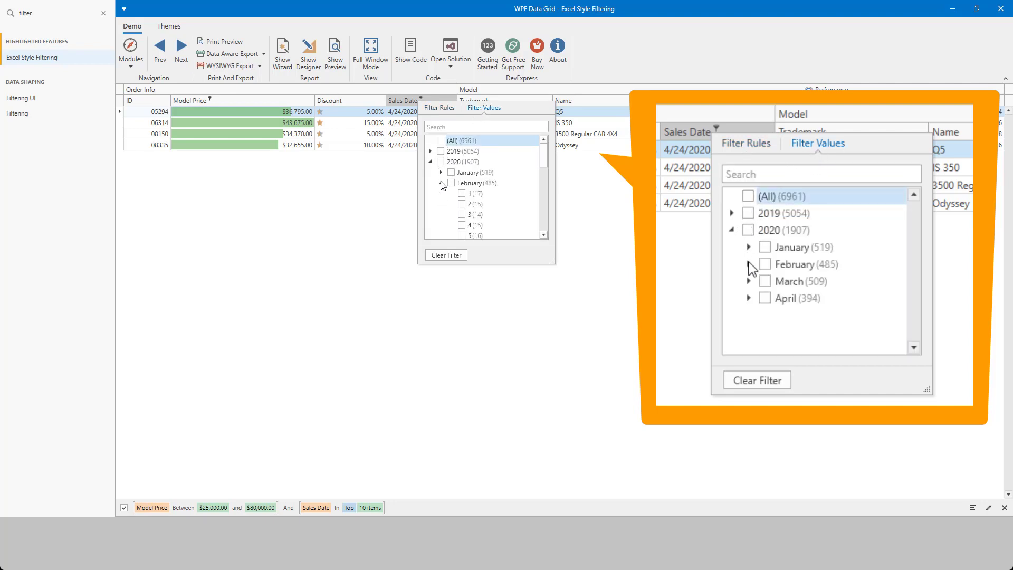
left_click(461, 193)
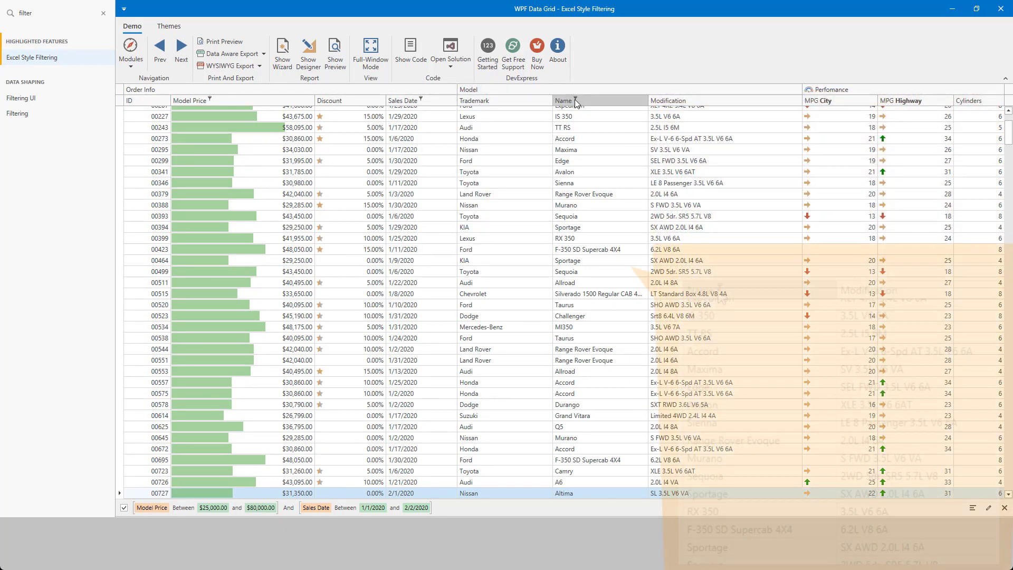
Step: Filter the Name column to the BMW X3 model, leaving twelve orders
left_click(583, 100)
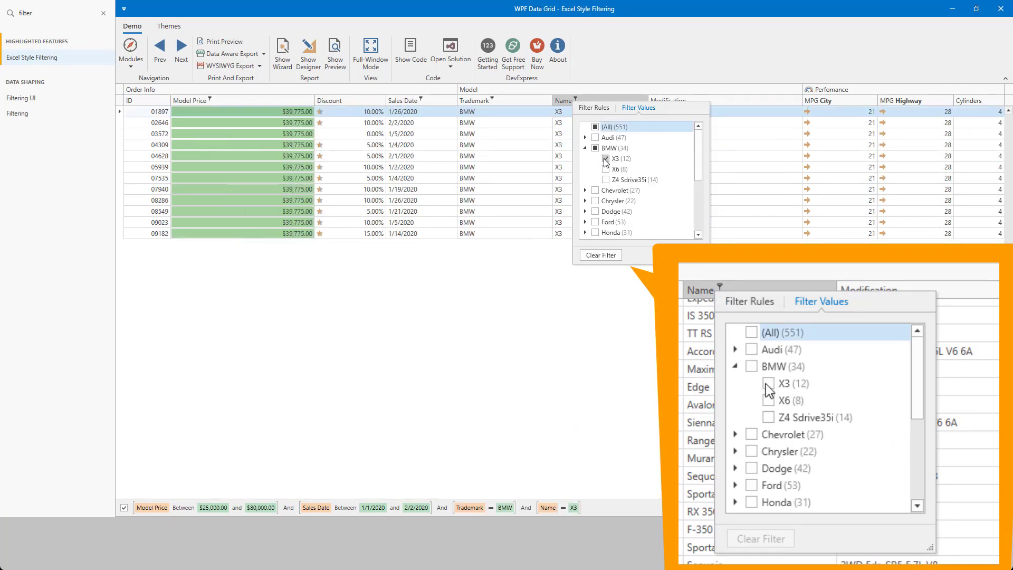
left_click(768, 384)
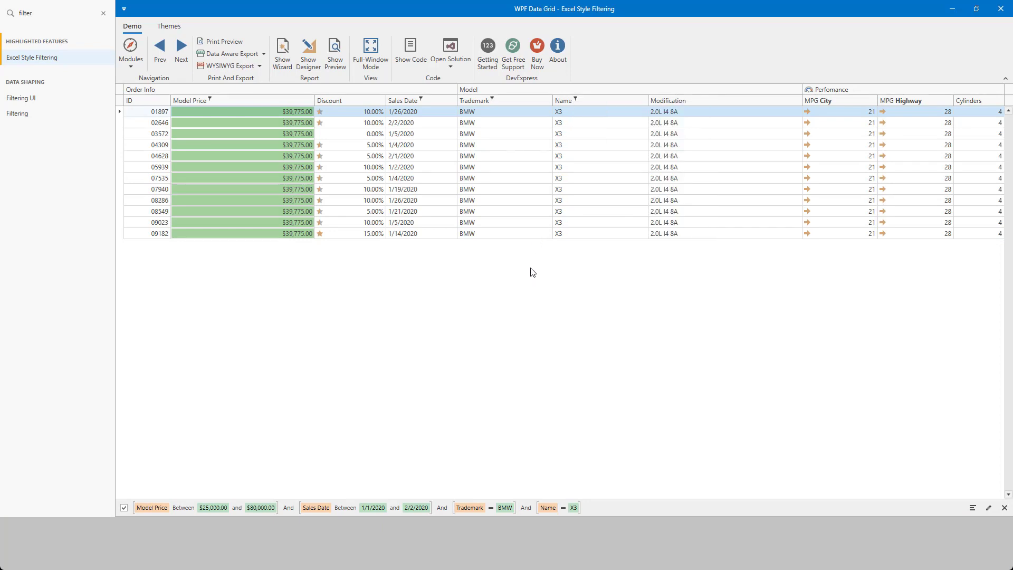
mouse_move(517, 357)
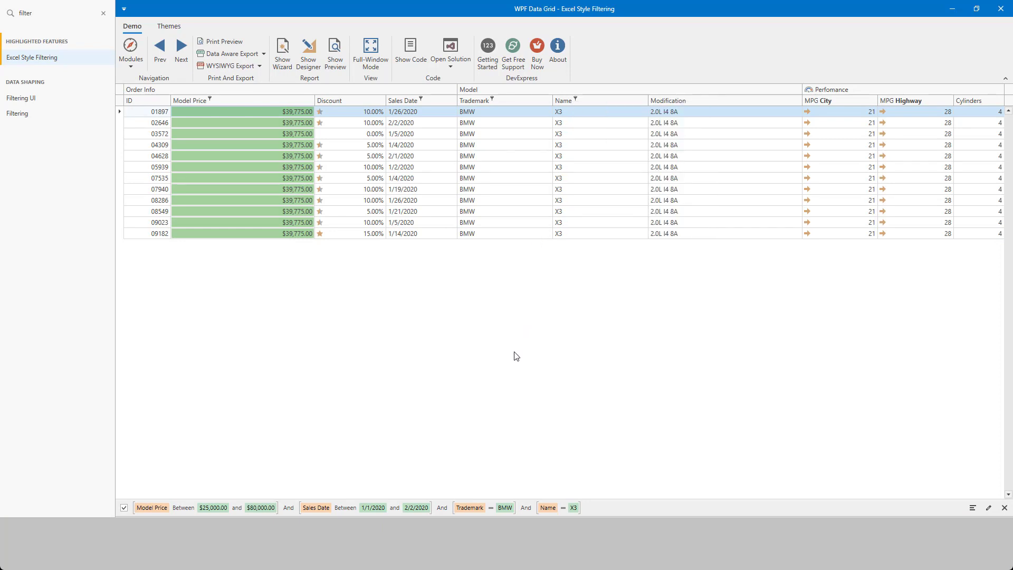
mouse_move(515, 402)
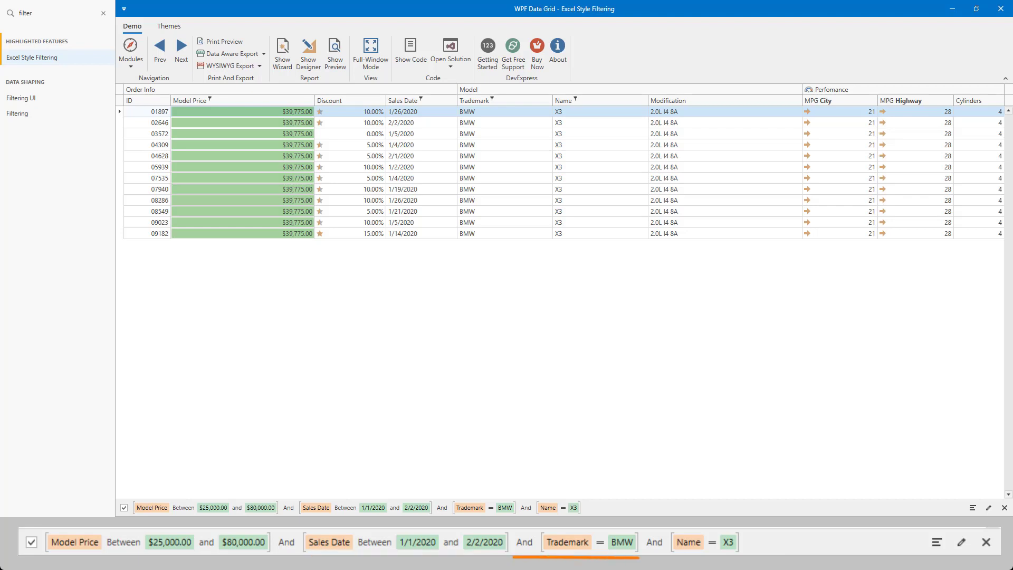
Step: Remove the Trademark and Name tokens so only Model Price and Sales Date ranges filter the grid
left_click(688, 543)
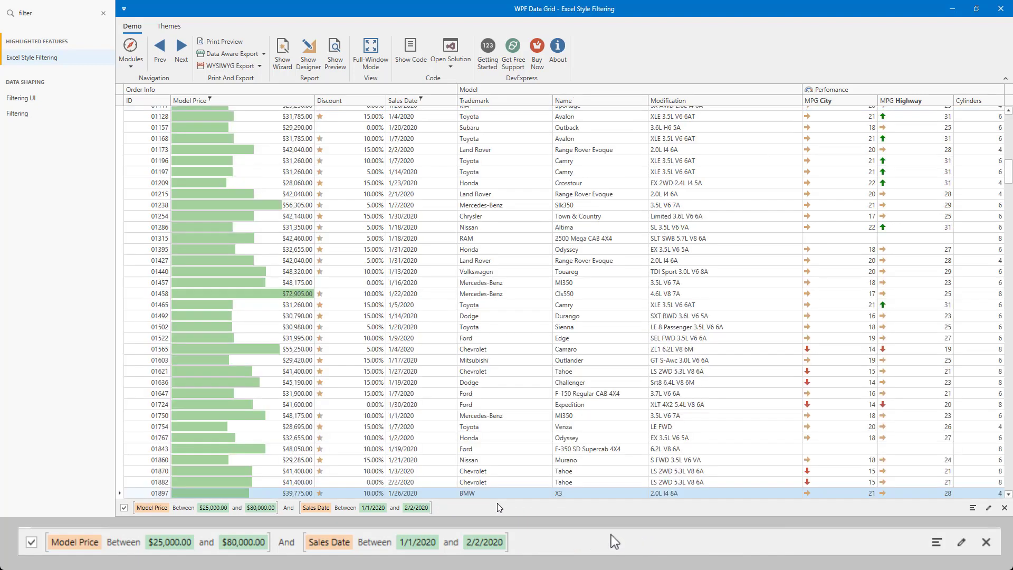
mouse_move(614, 541)
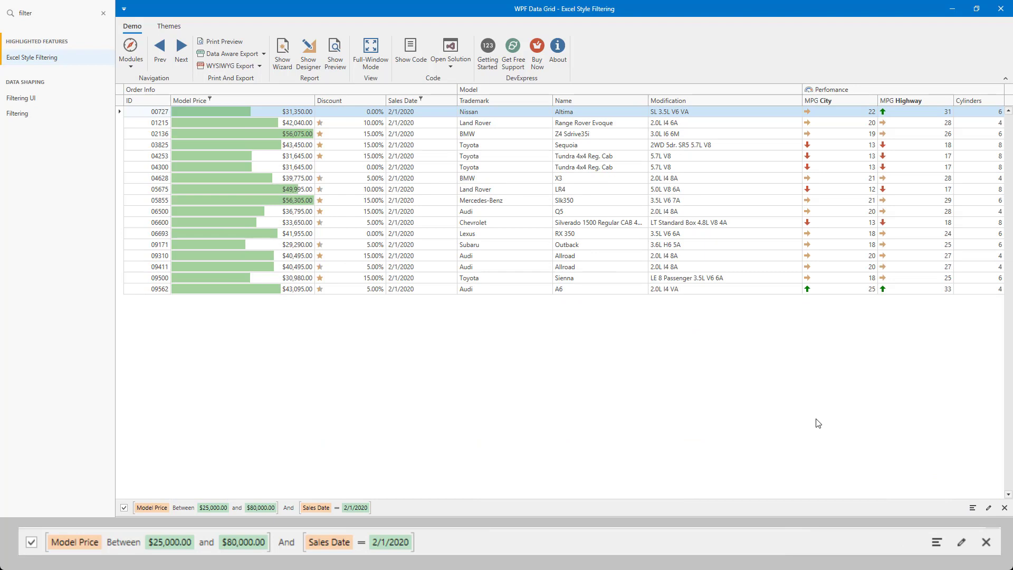
mouse_move(924, 489)
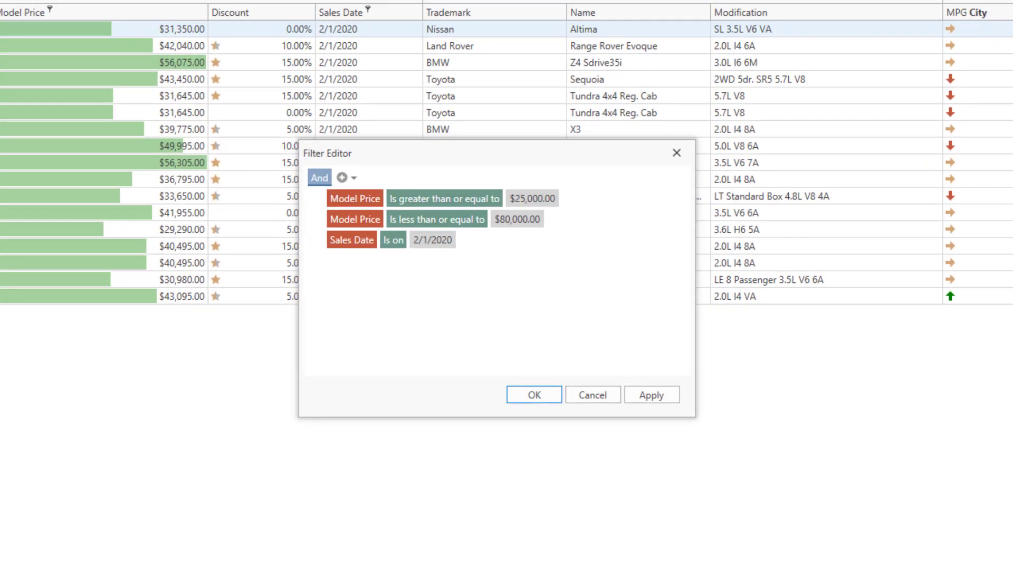
mouse_move(750, 417)
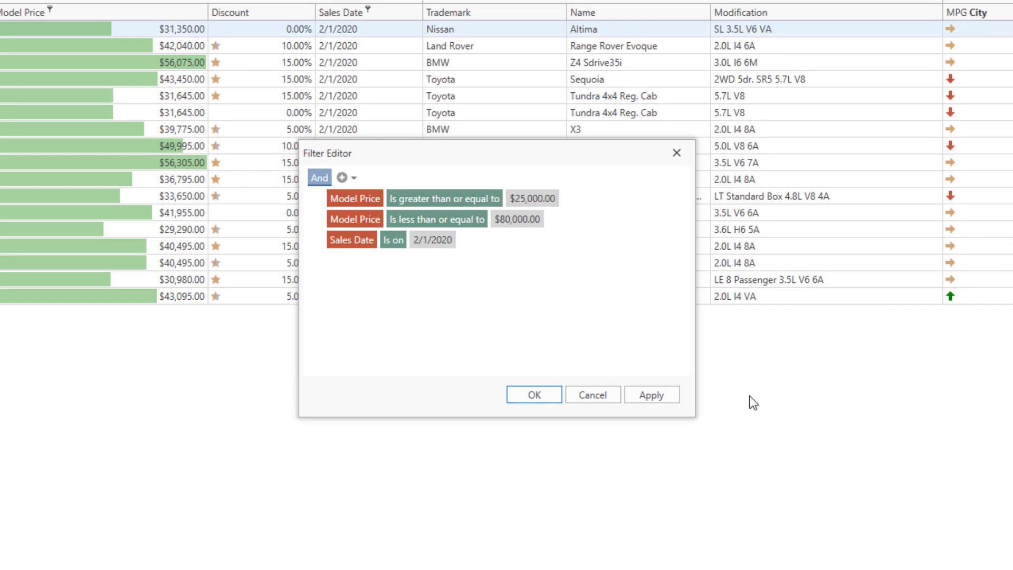
mouse_move(481, 274)
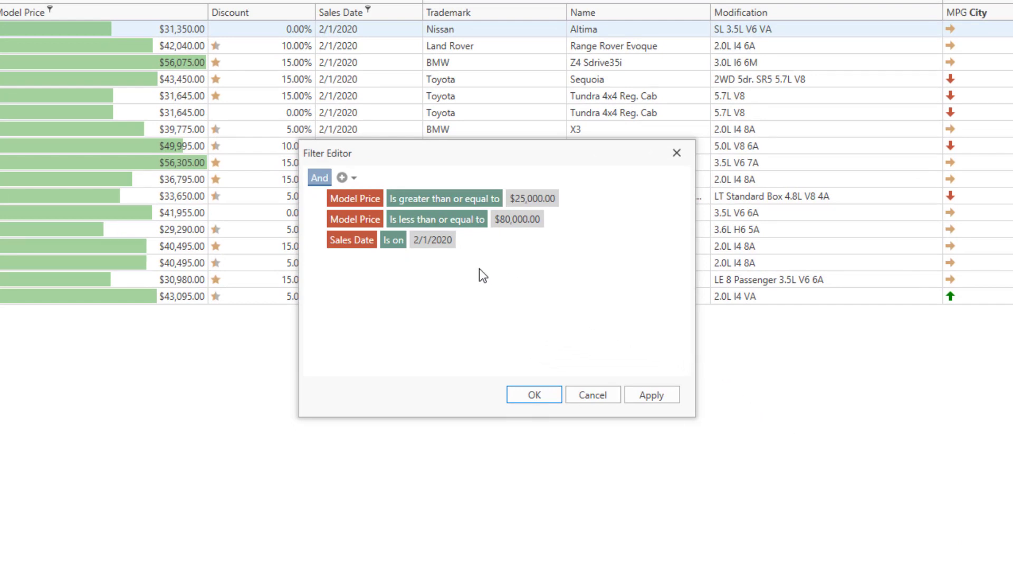
Step: Add a new Discount Equals condition at the top of the Filter Editor
left_click(343, 177)
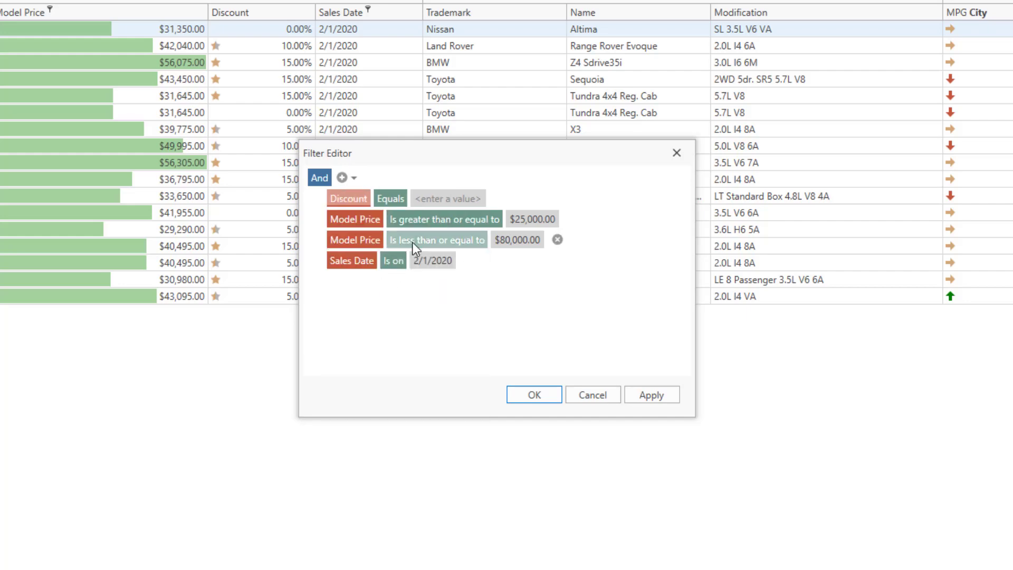
Step: Set the Discount condition to Is greater than 10.00% from the value list
left_click(390, 198)
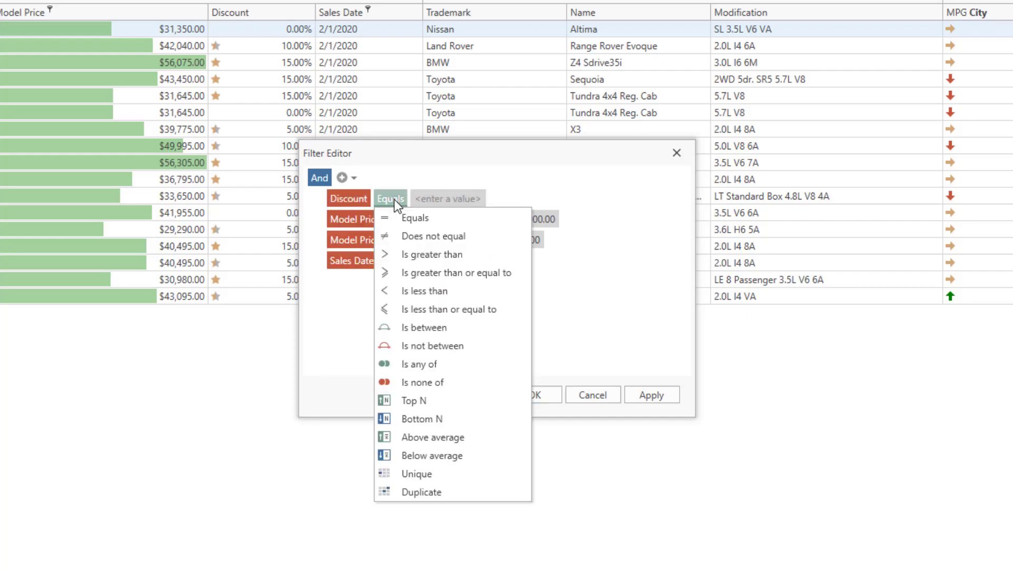
left_click(431, 254)
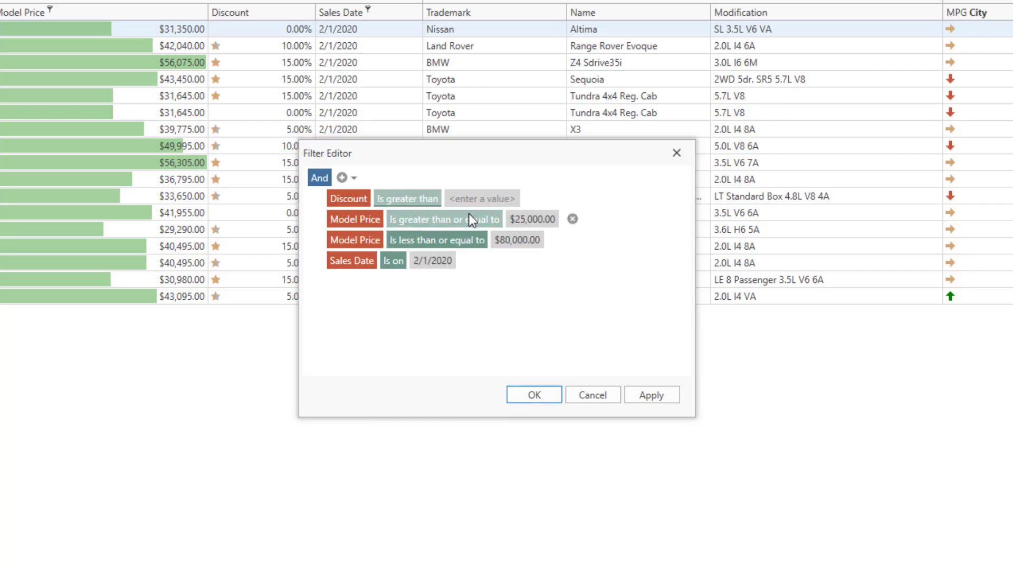
left_click(482, 198)
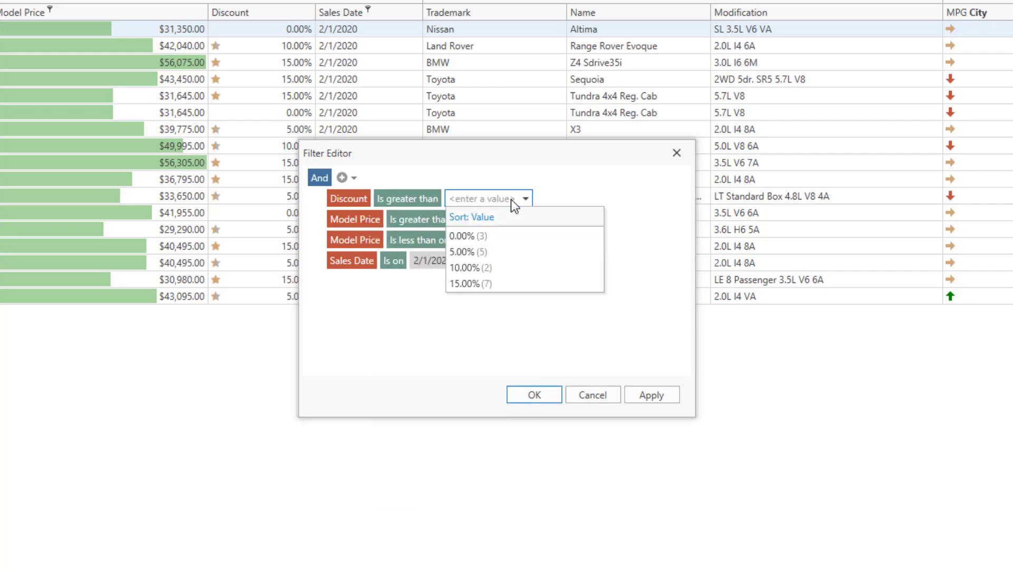
left_click(467, 268)
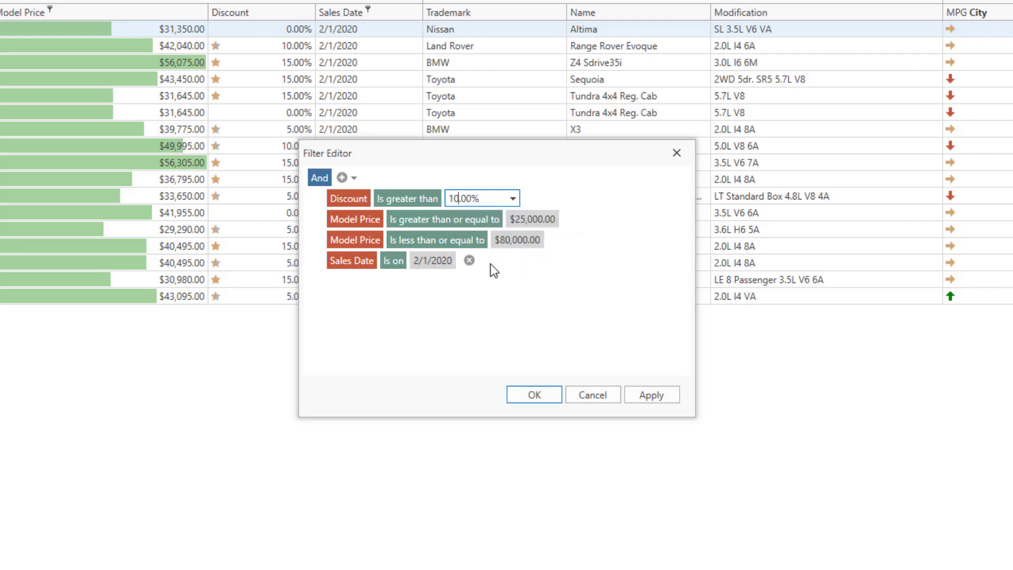